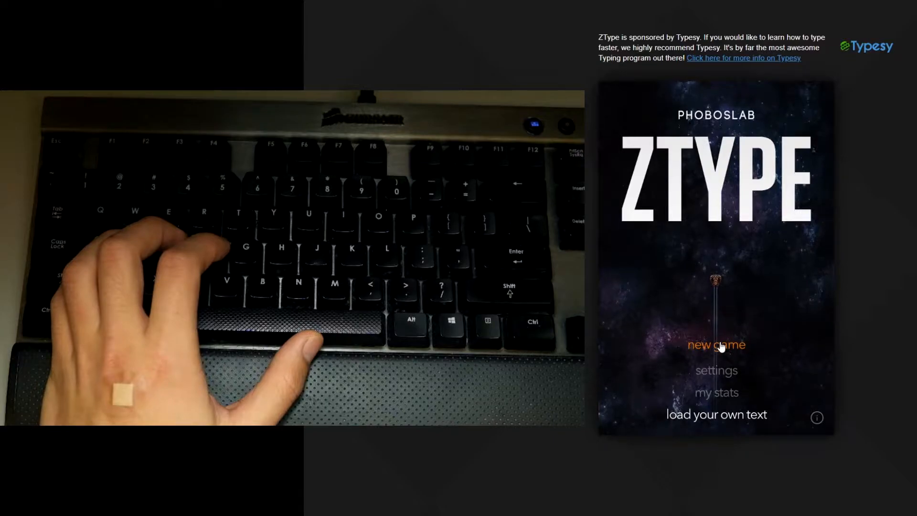
Step: Start a new ZType game from the title screen
click(716, 345)
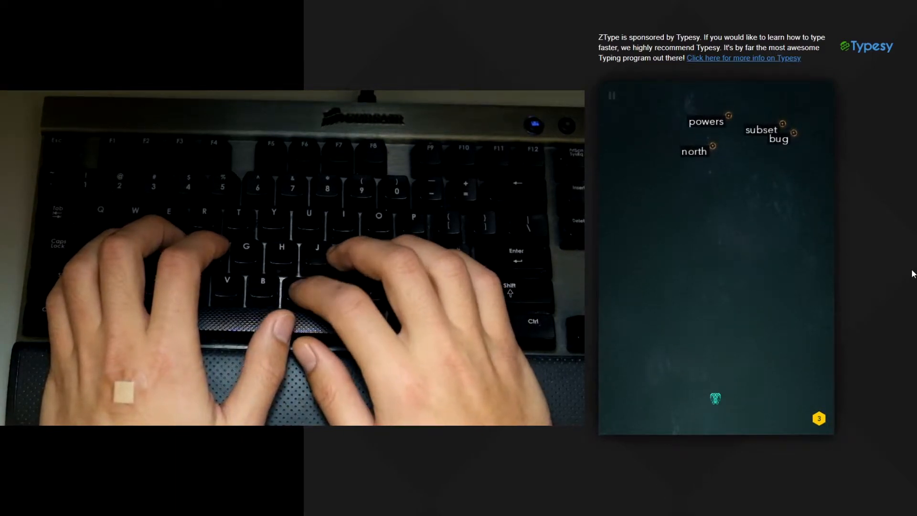
Step: Shoot down the first-wave words north, powers and subset to empty the field
text(north)
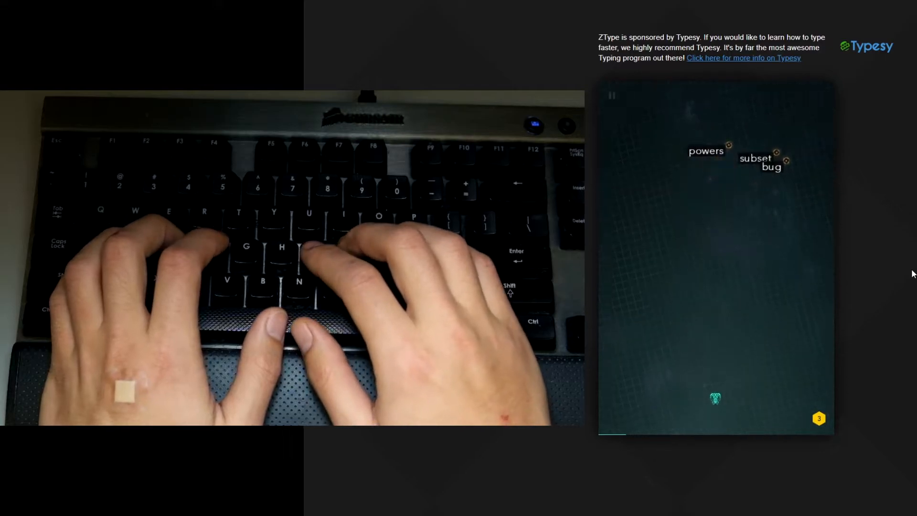
text(powers)
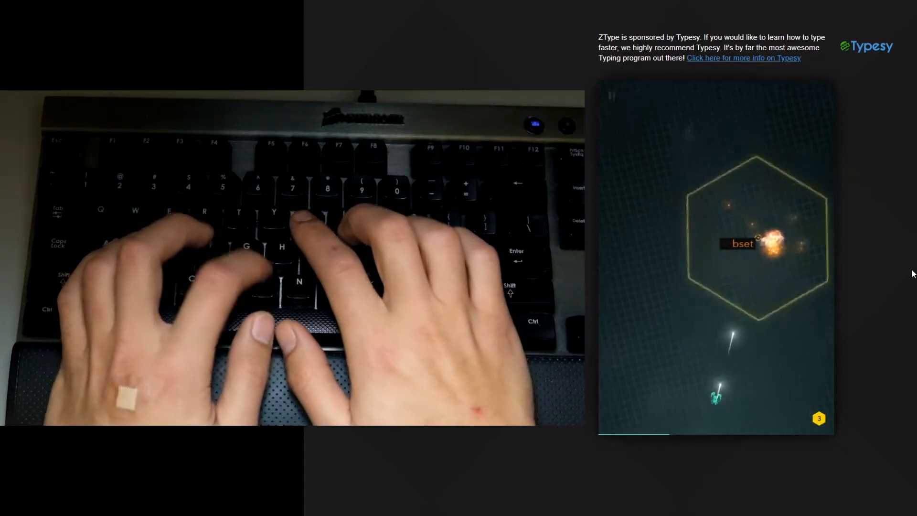
text(bset)
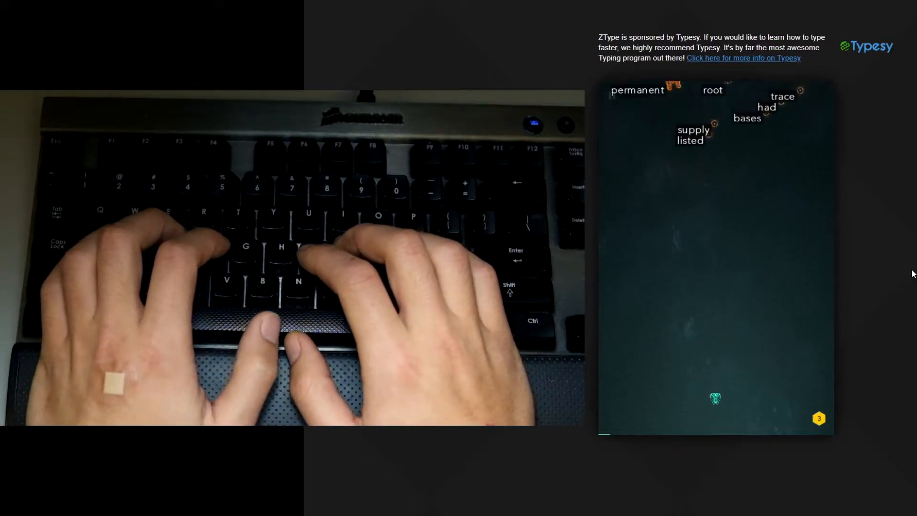
text(s)
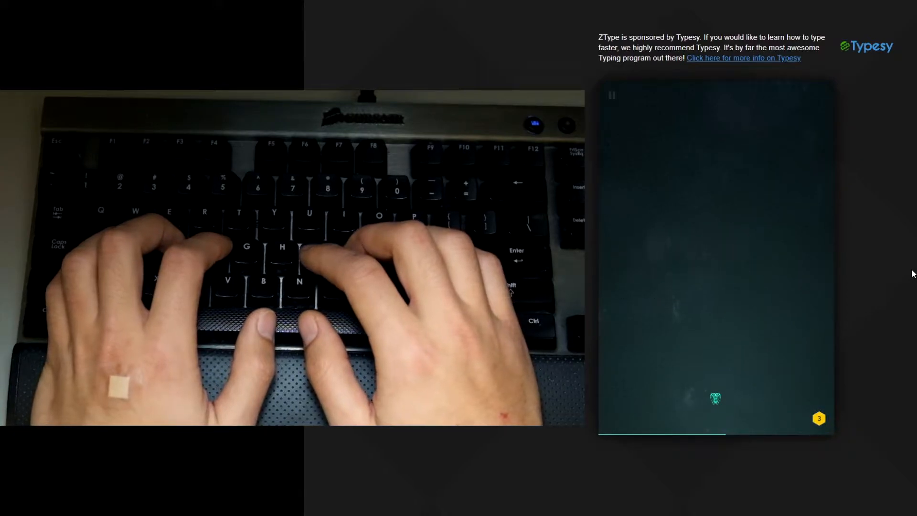
Step: Keep firing at falling words into the denser wave with expression, holiday and creation
text(i)
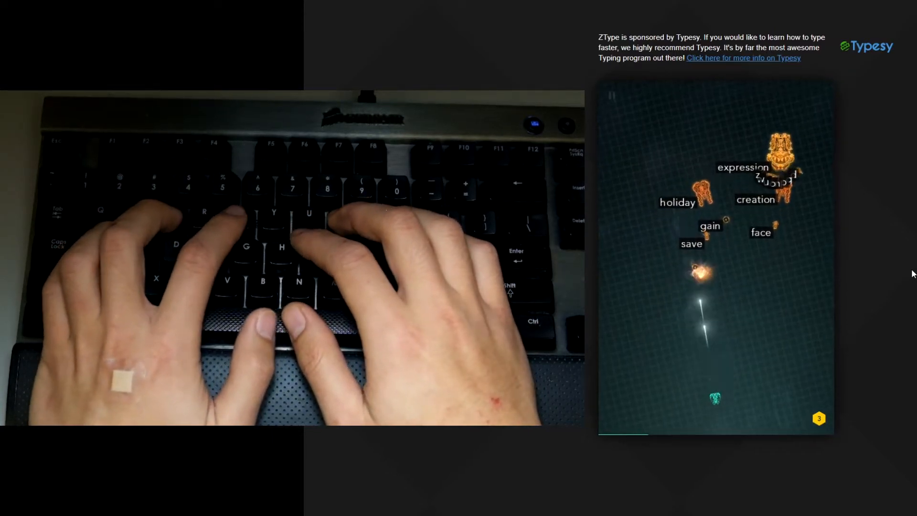
Step: Destroy expression and the remaining enemies to trigger the next-wave banner
text(expr)
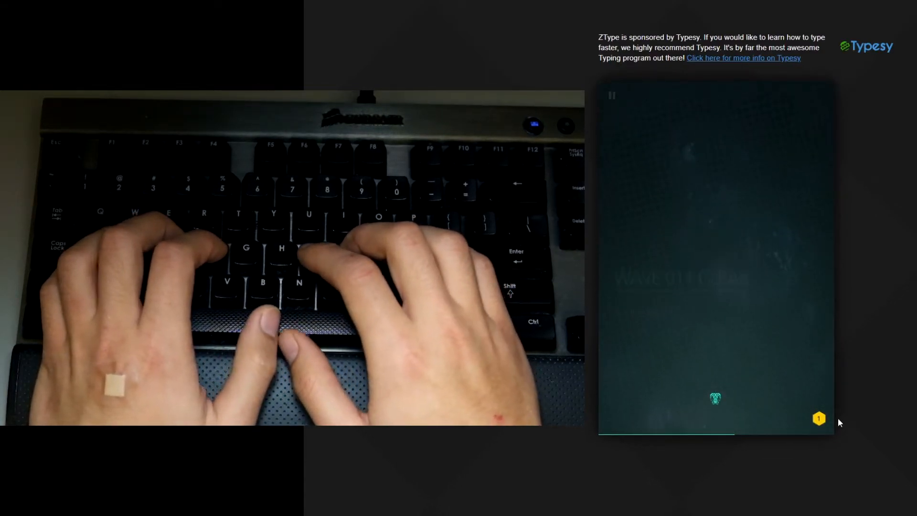
Step: Shoot light and the -ance word in the fast waves until the run ends at score 1012, wave 14
text(light)
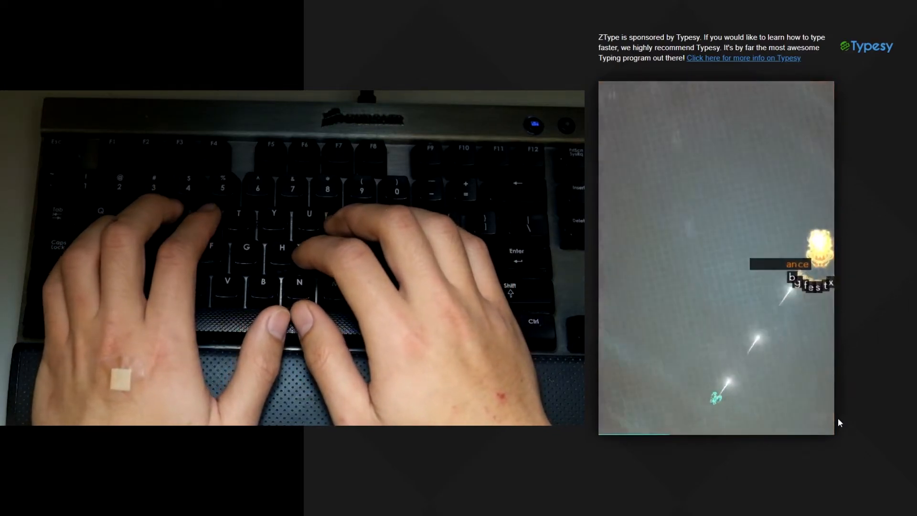
text(ance)
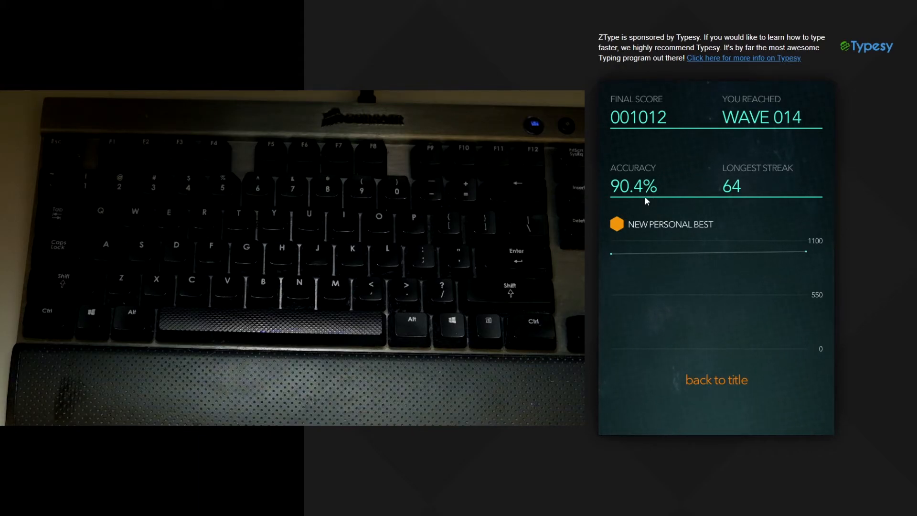
mouse_move(747, 176)
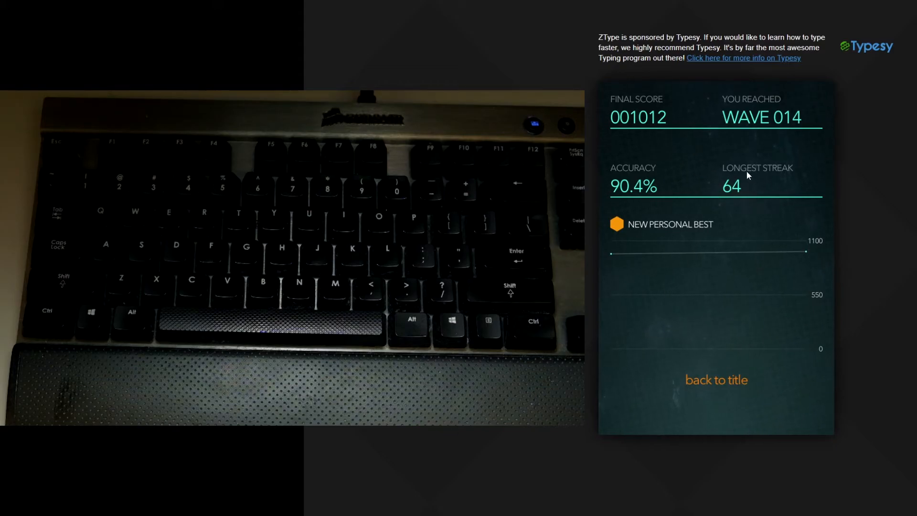